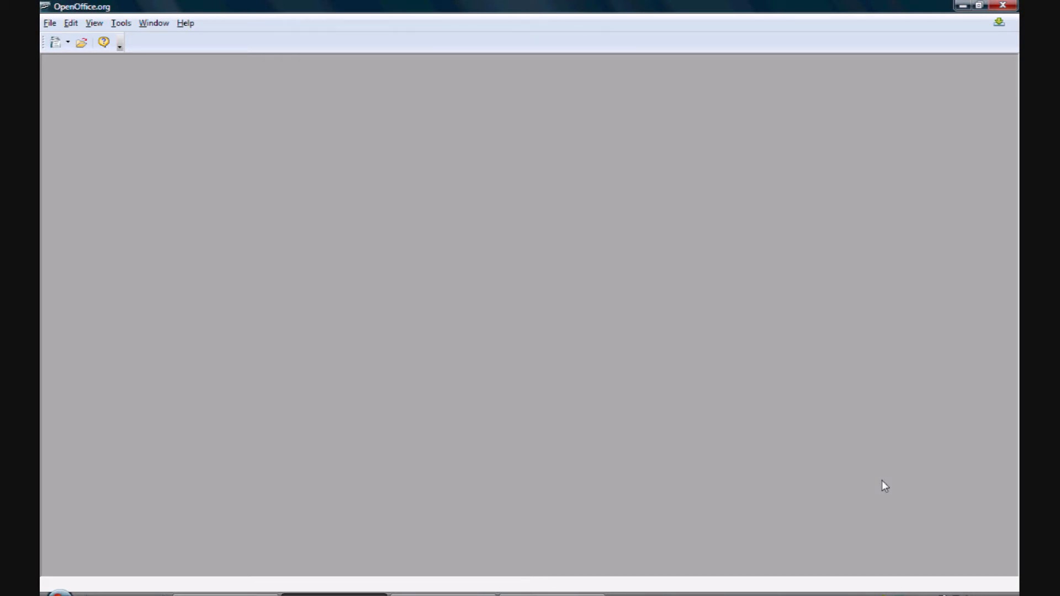
mouse_move(896, 480)
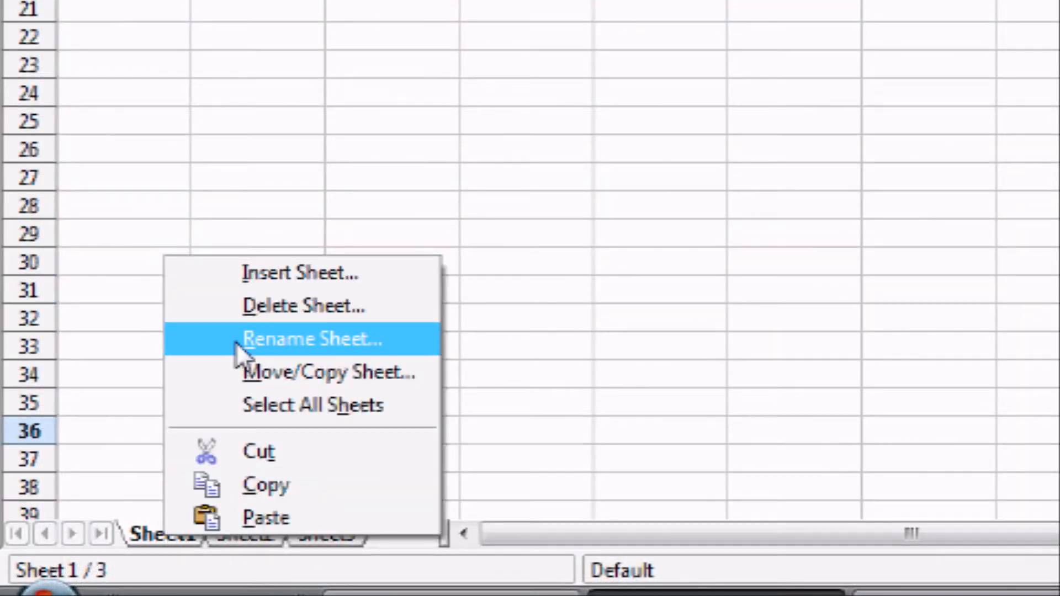
- Rename the Sheet1 tab to 'Income'
click(311, 339)
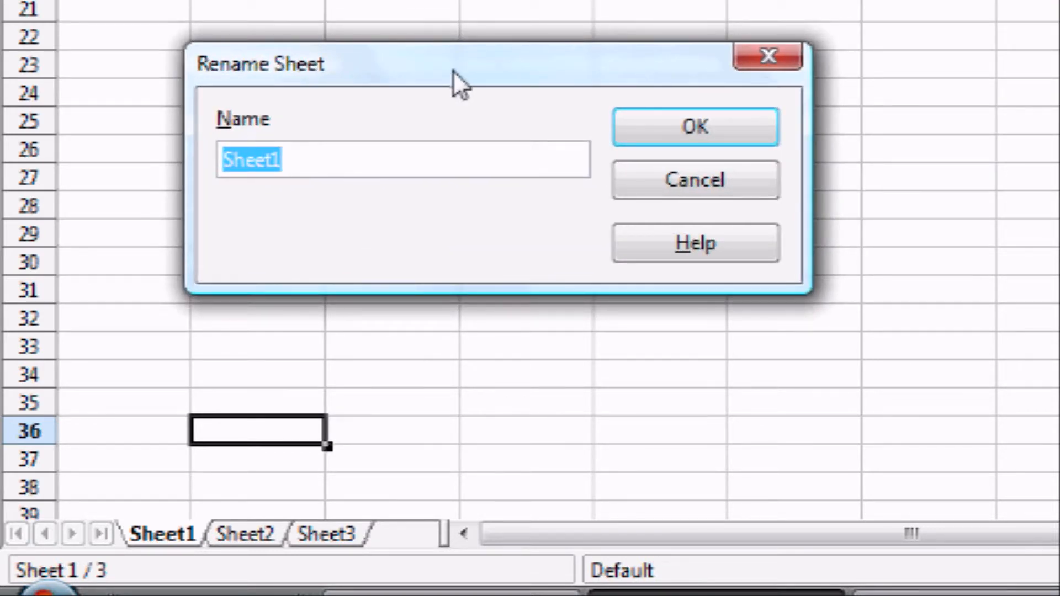
text(Income)
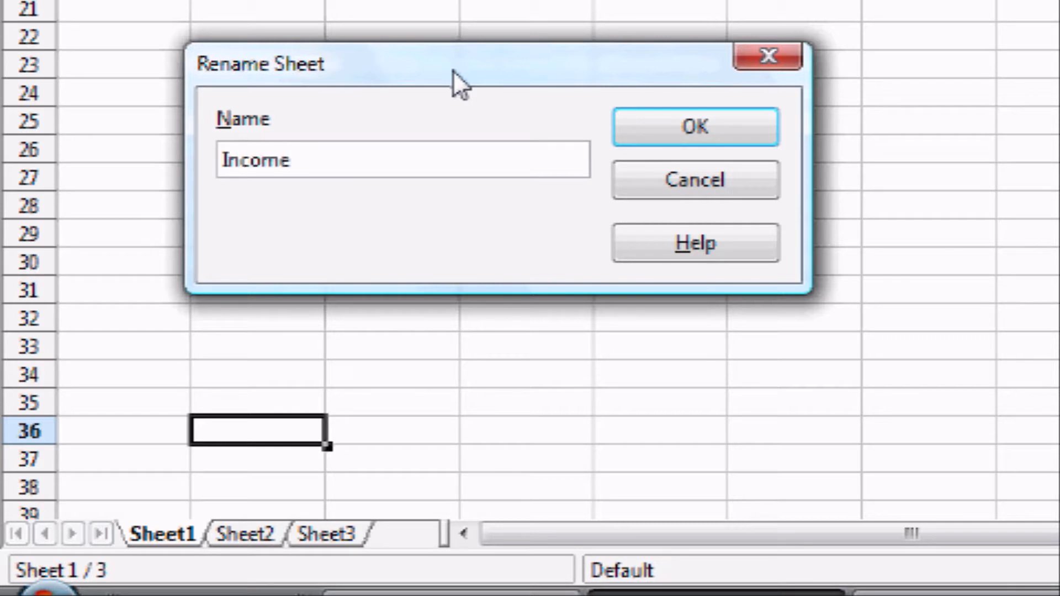
click(695, 126)
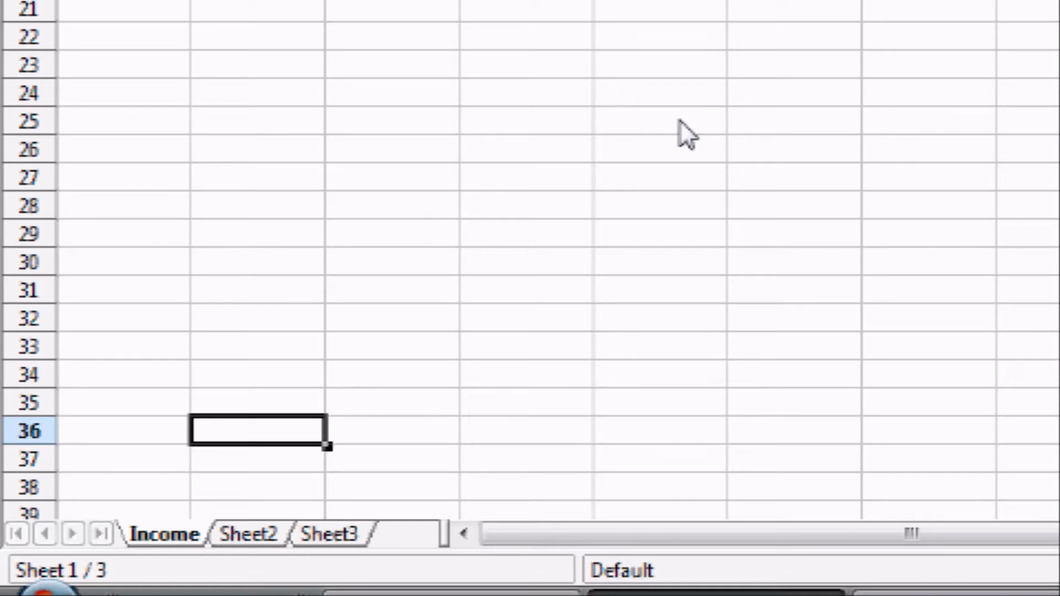
scroll(up, 3)
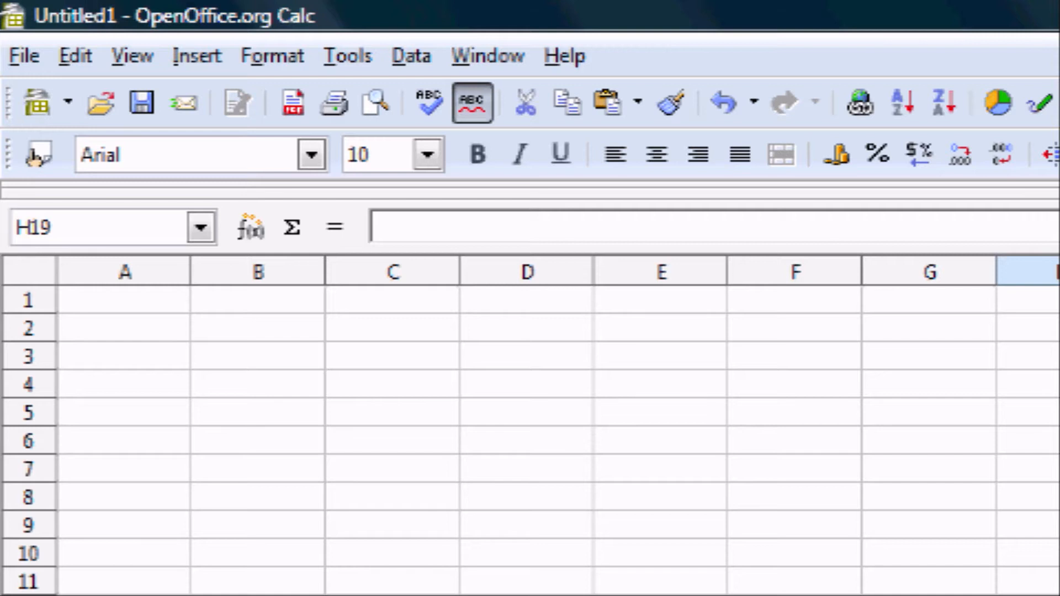
mouse_move(286, 406)
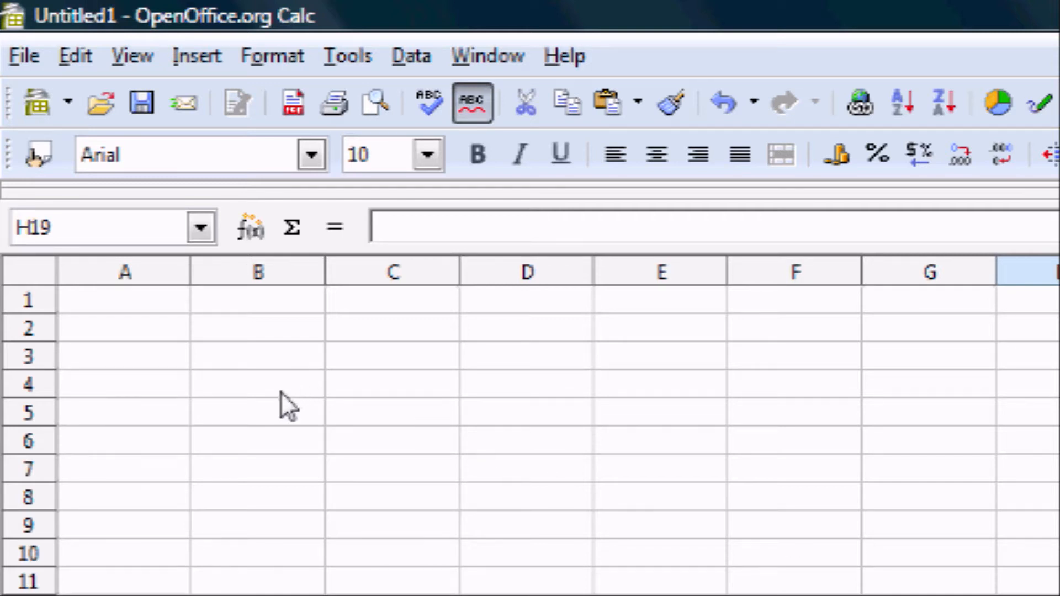
- Enter the table title 'Income Tracker' in cell B4
click(255, 385)
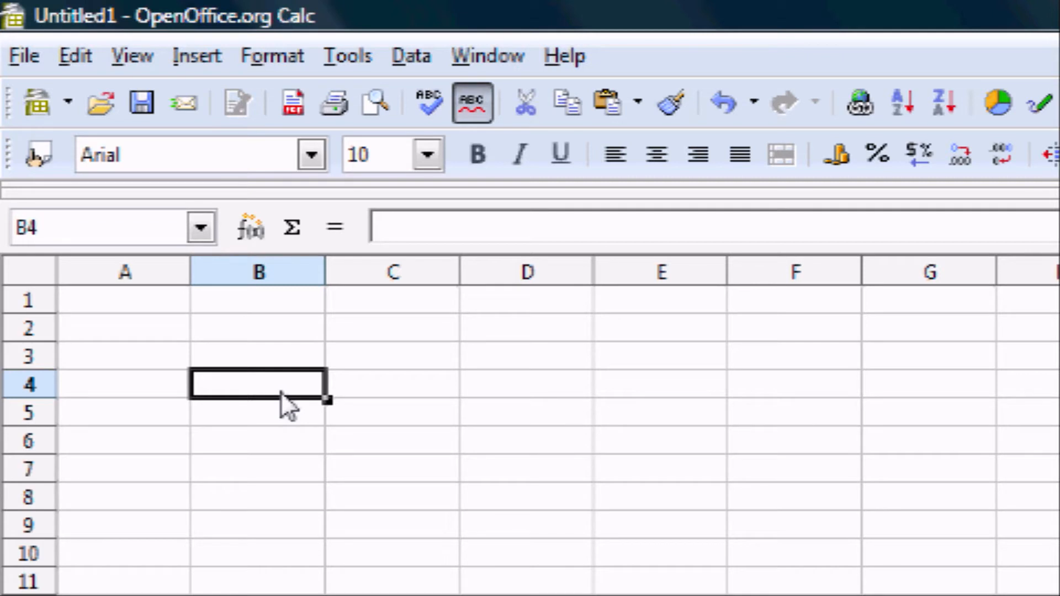
text(I)
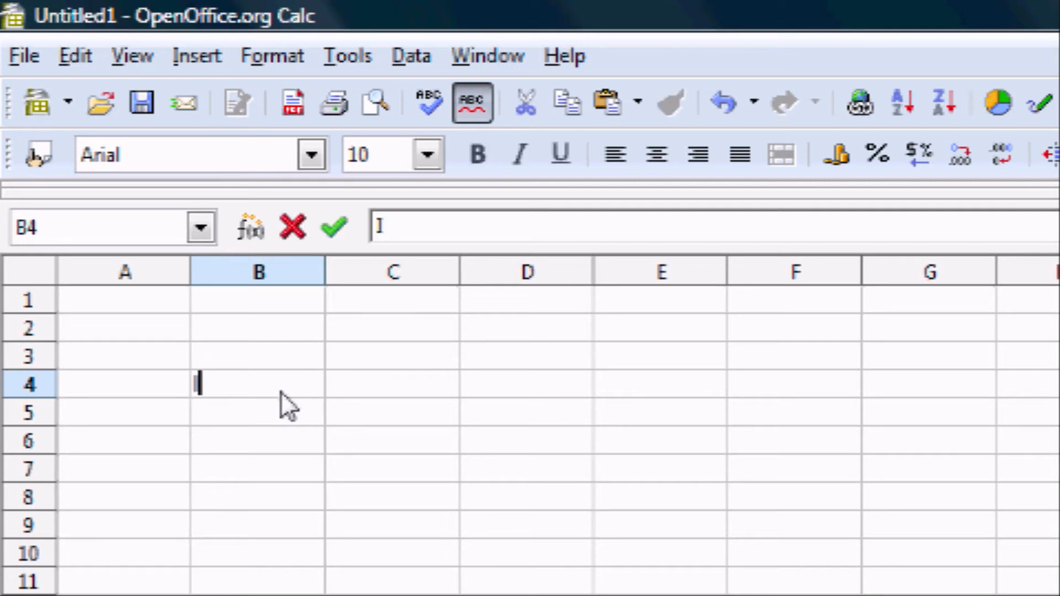
text(Income Tracker)
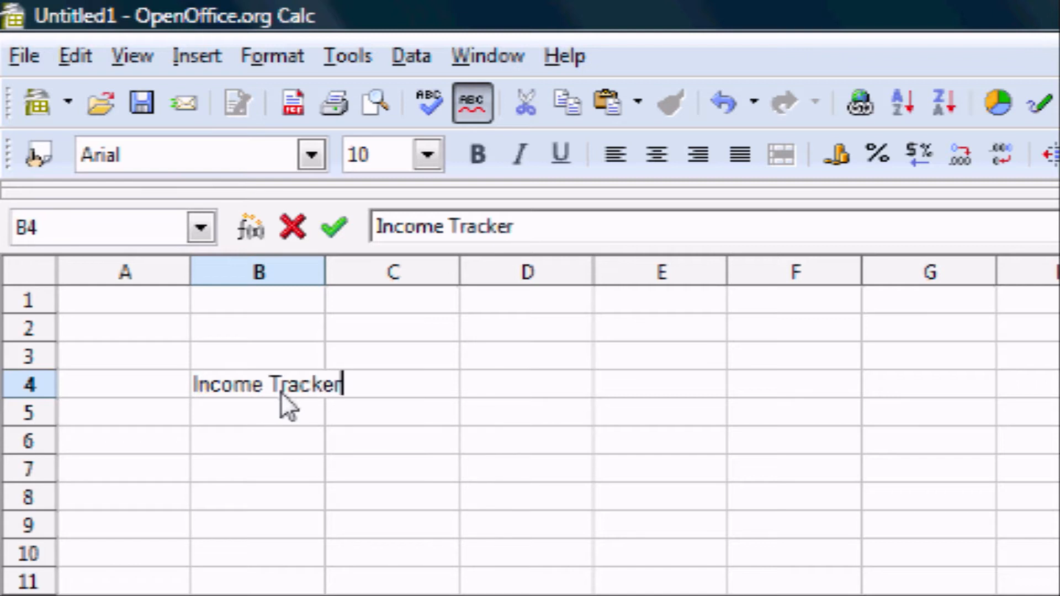
key(Return)
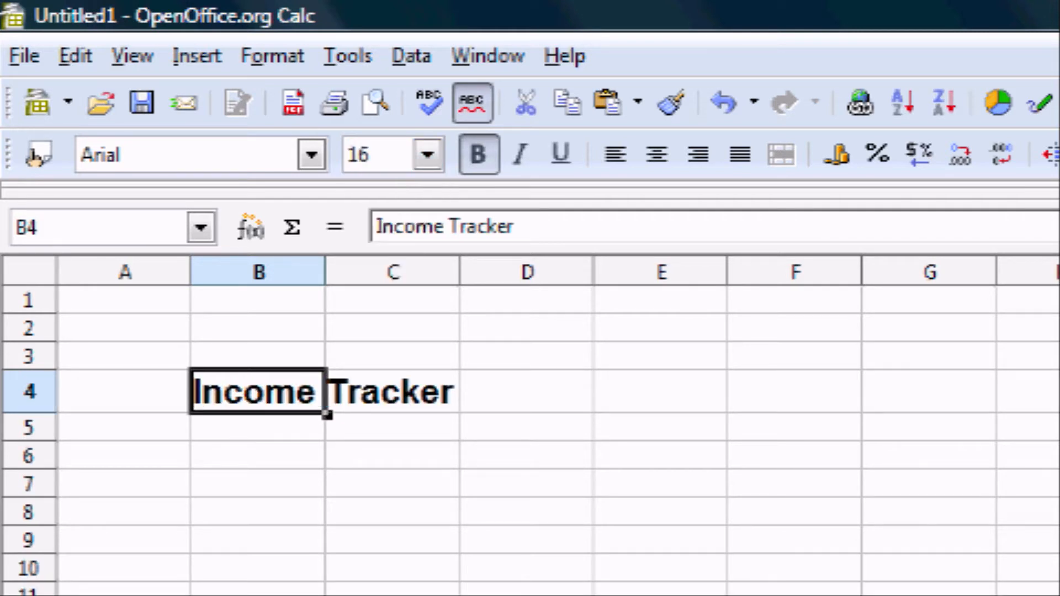
- Type the headings Date, Source, Amount, Who and Type across B5 to F5
text(Dat)
click(795, 428)
text(Typ)
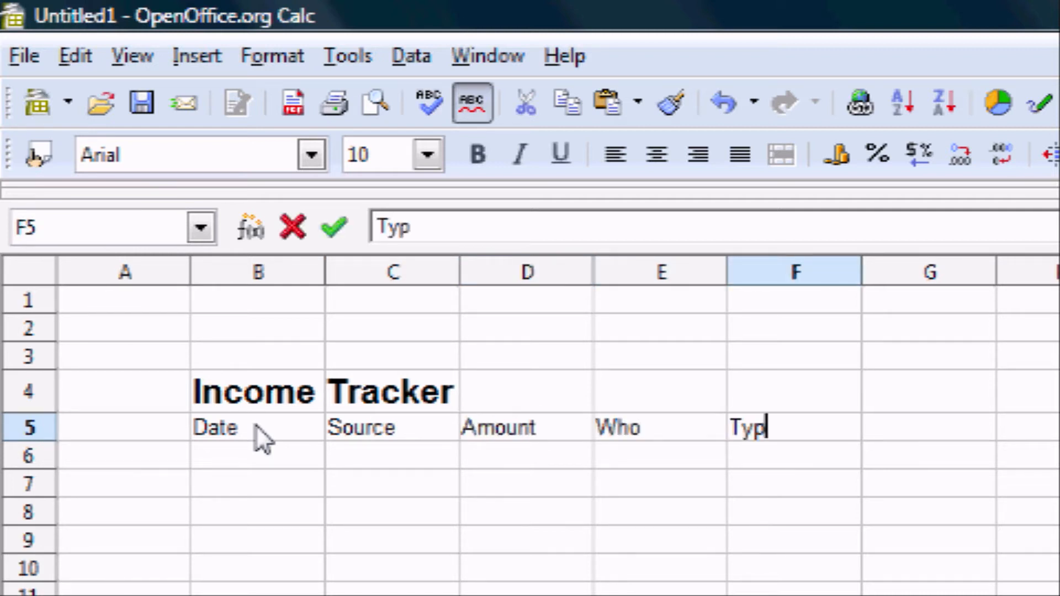
text(e)
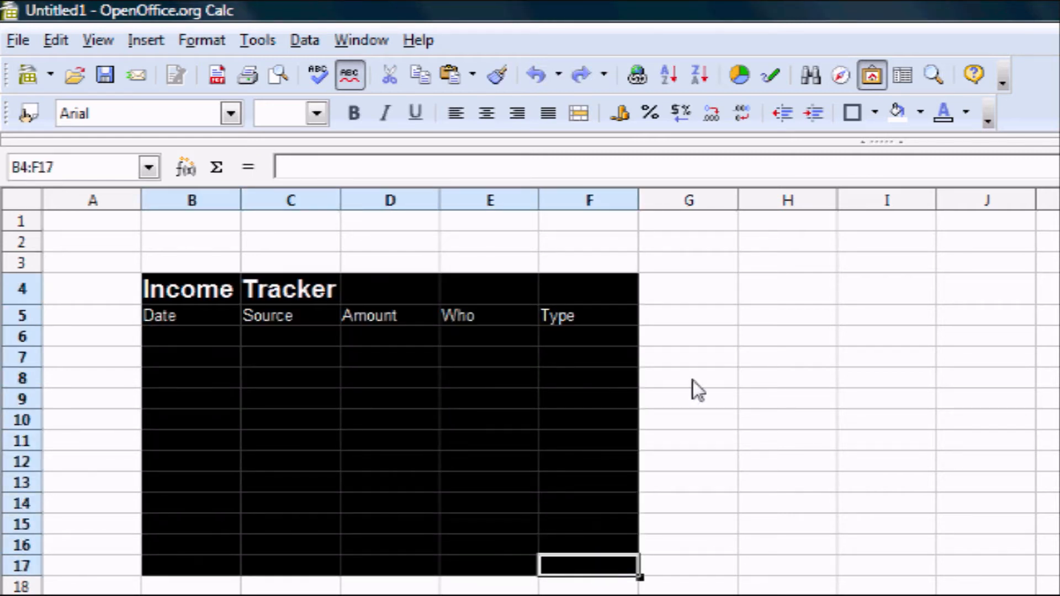
- Put an outer box border around B4:F17 and box the heading row B5:F5
click(870, 112)
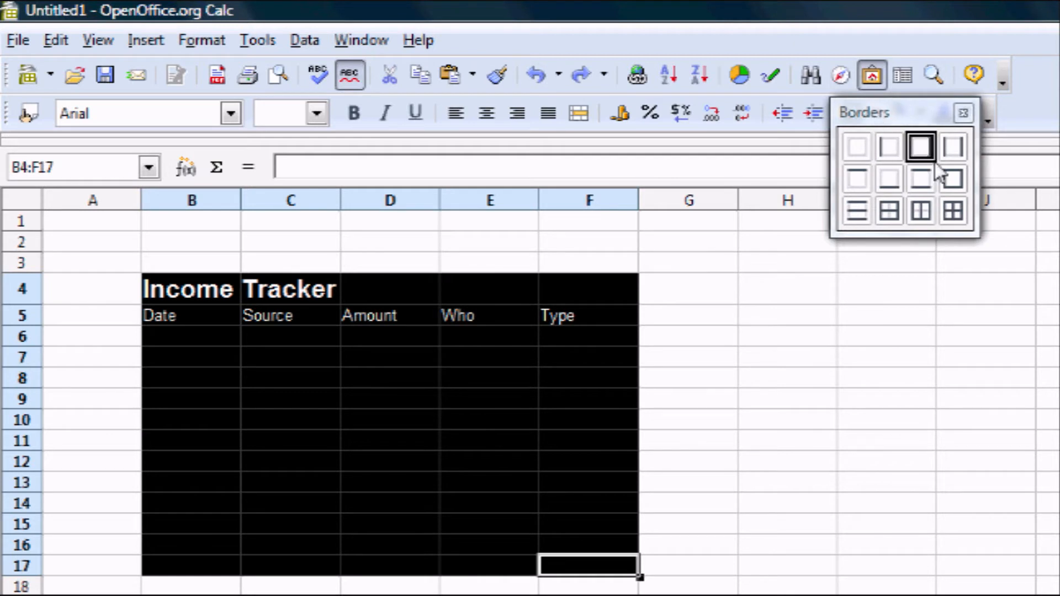
click(921, 146)
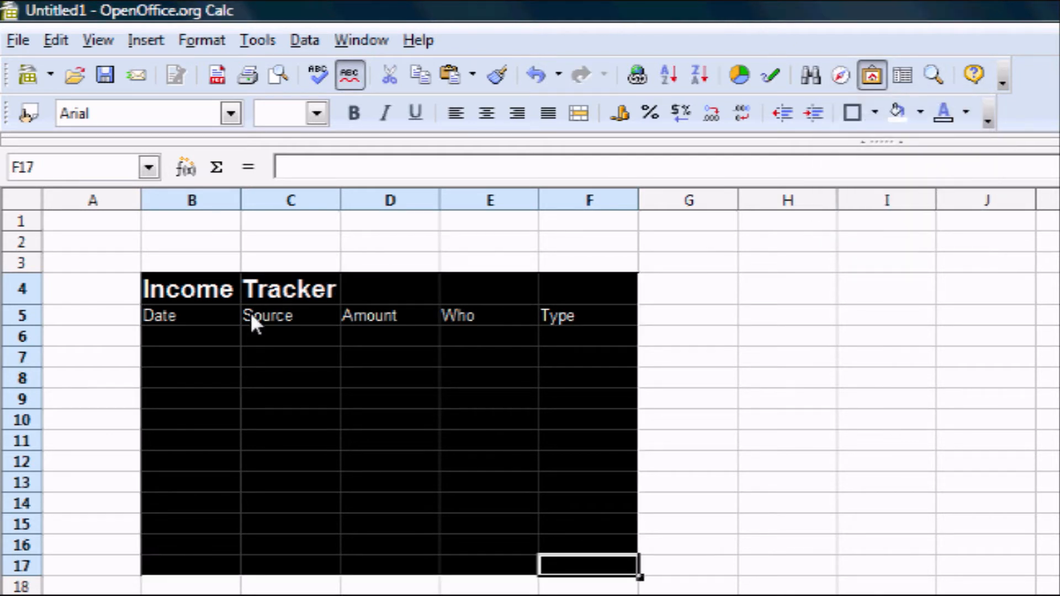
click(588, 315)
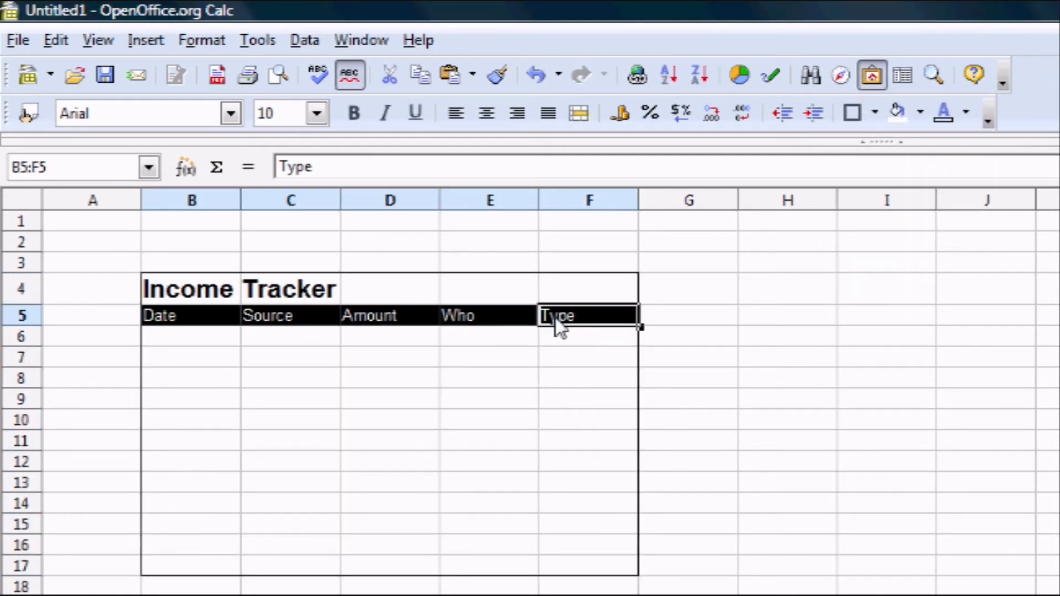
click(852, 113)
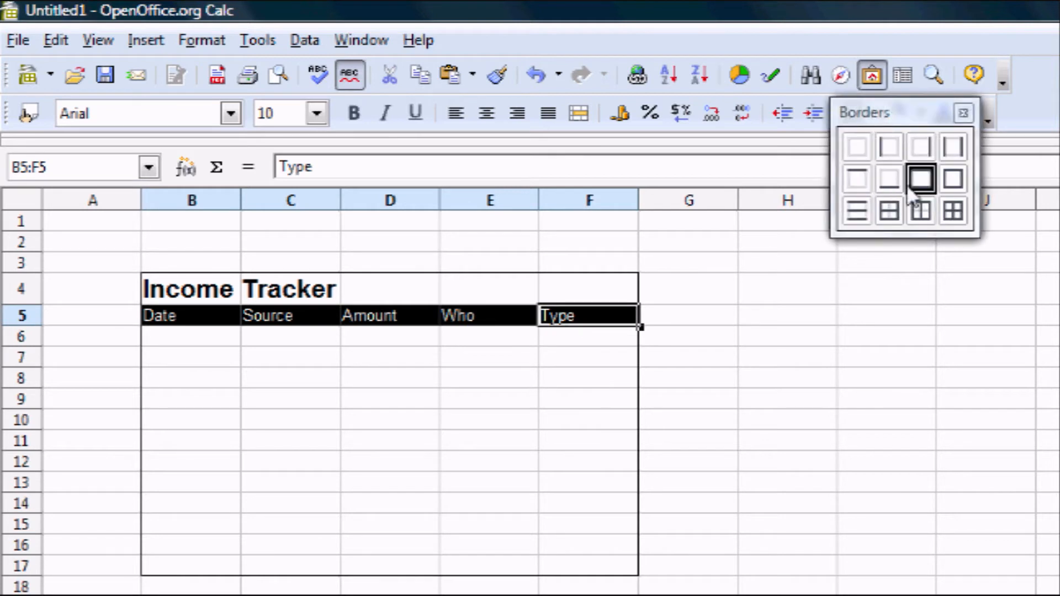
click(291, 377)
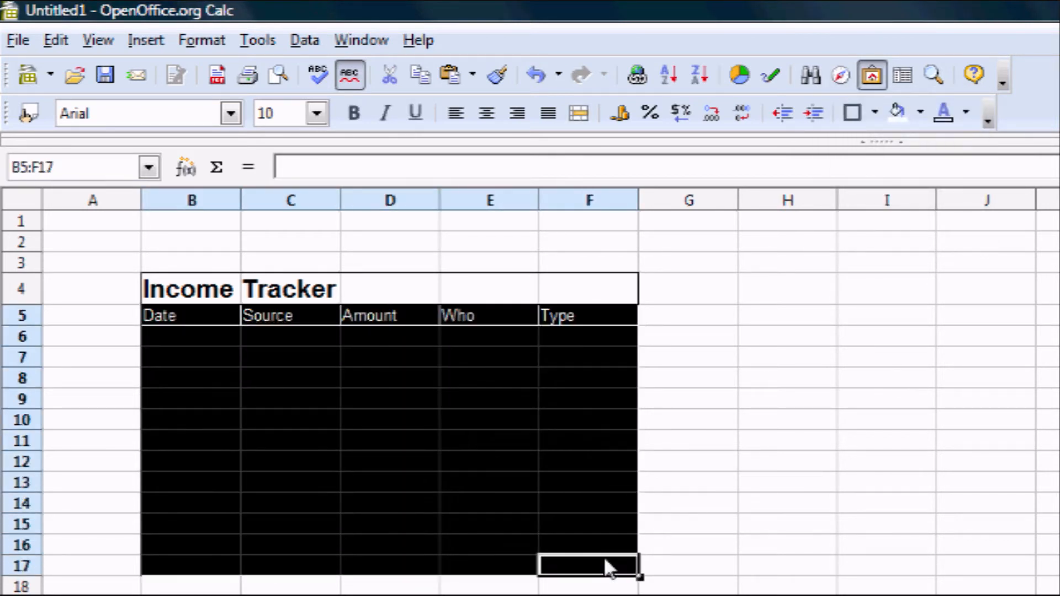
click(852, 113)
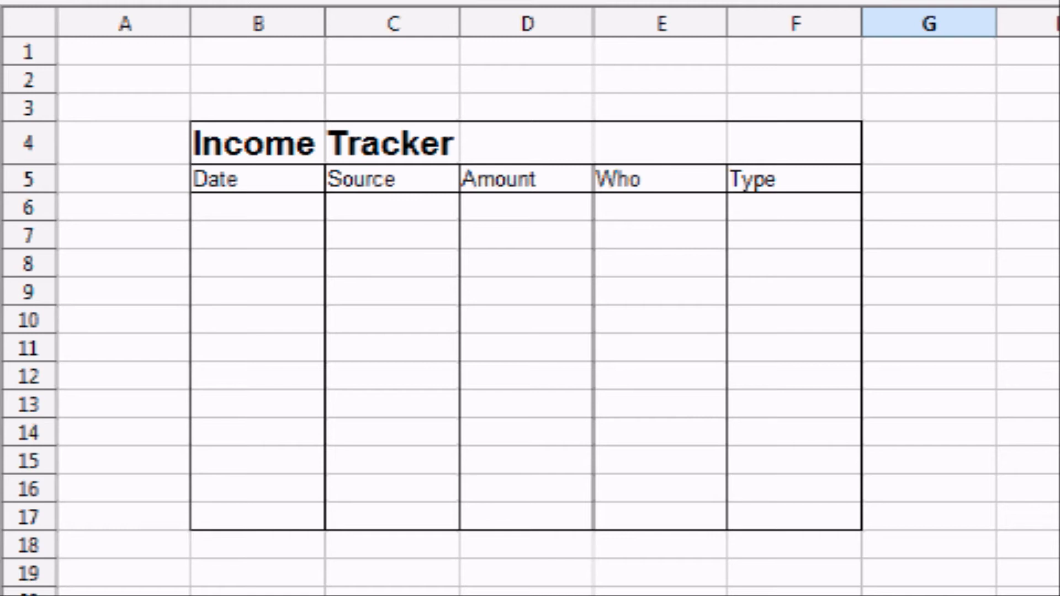
- Enter a =SUM formula over the Amount column in D19, then select D6
click(524, 581)
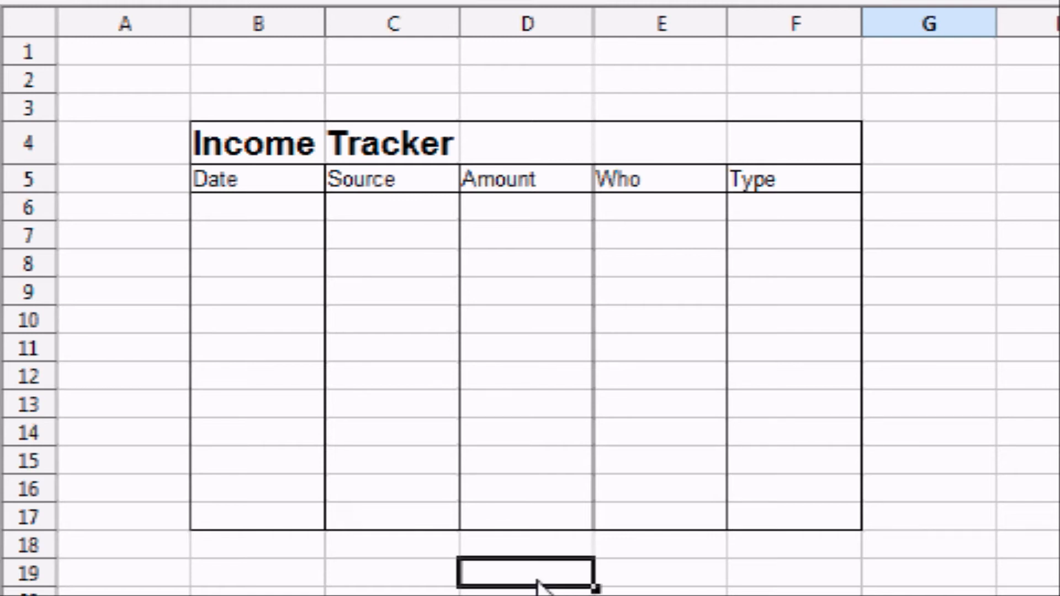
text(=)
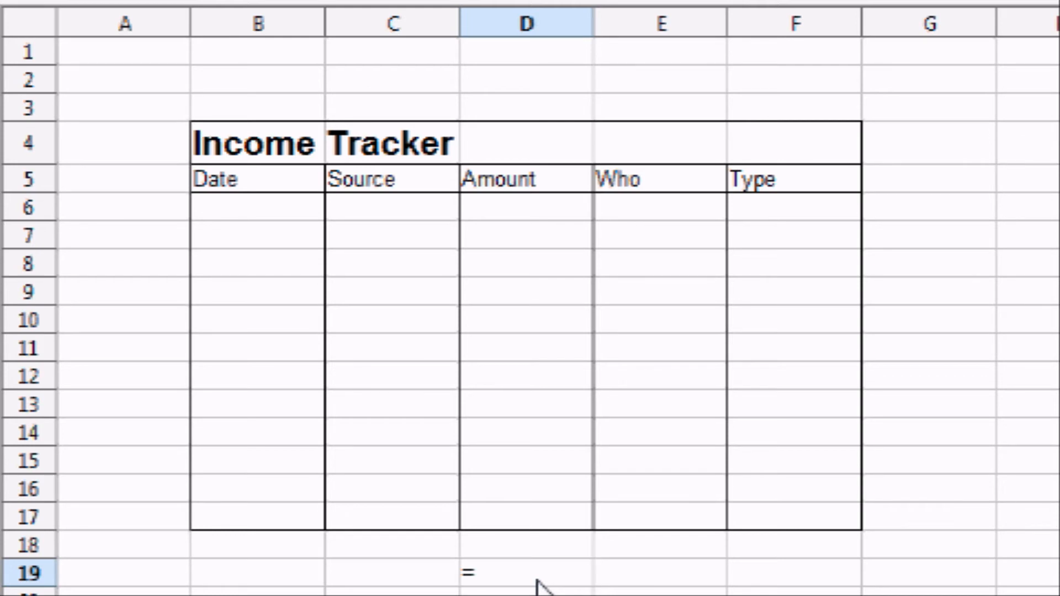
text(sum()
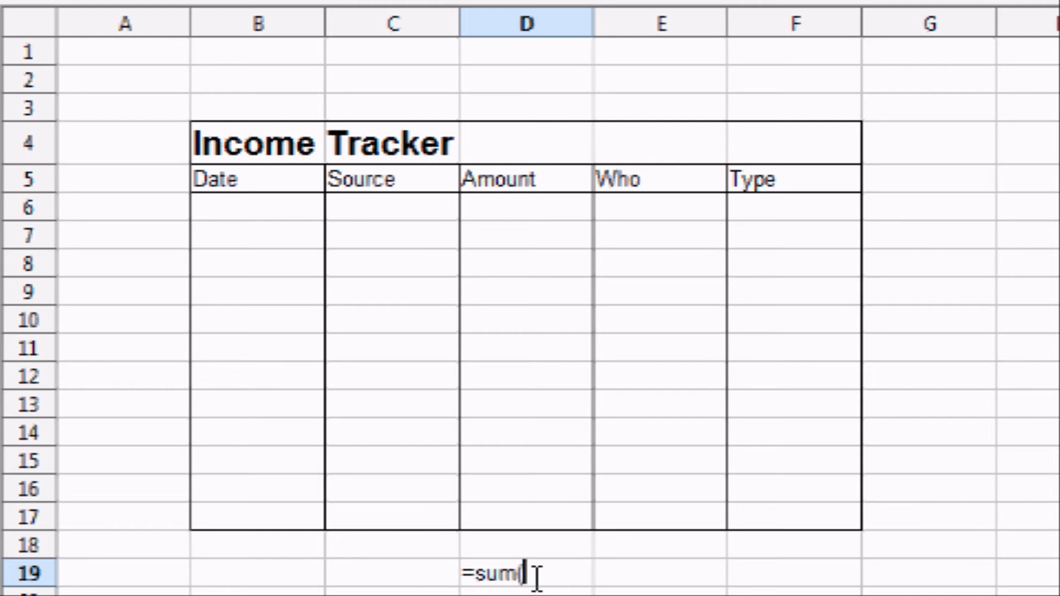
mouse_move(545, 227)
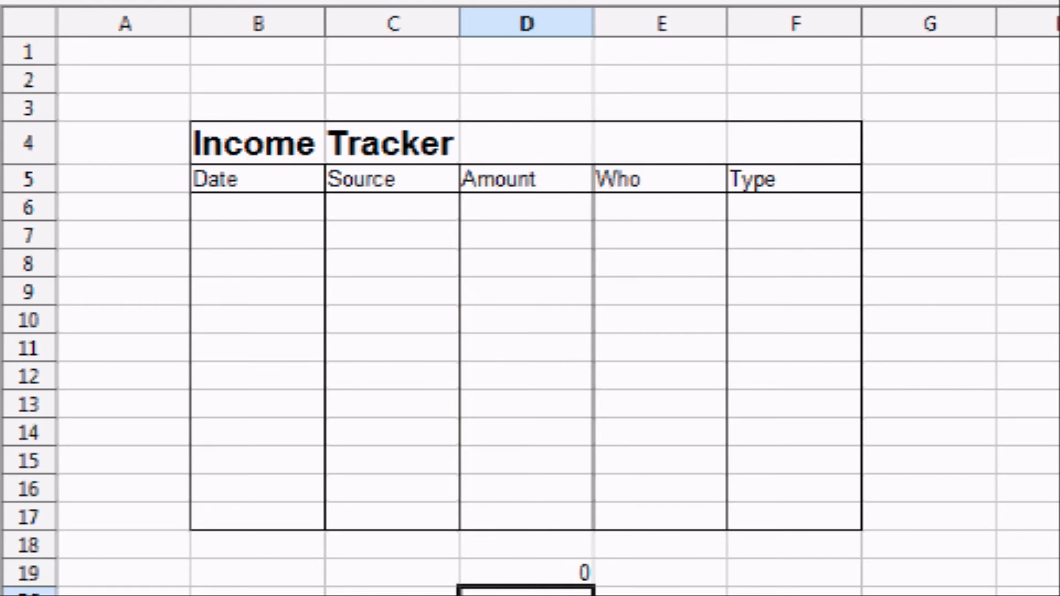
click(524, 207)
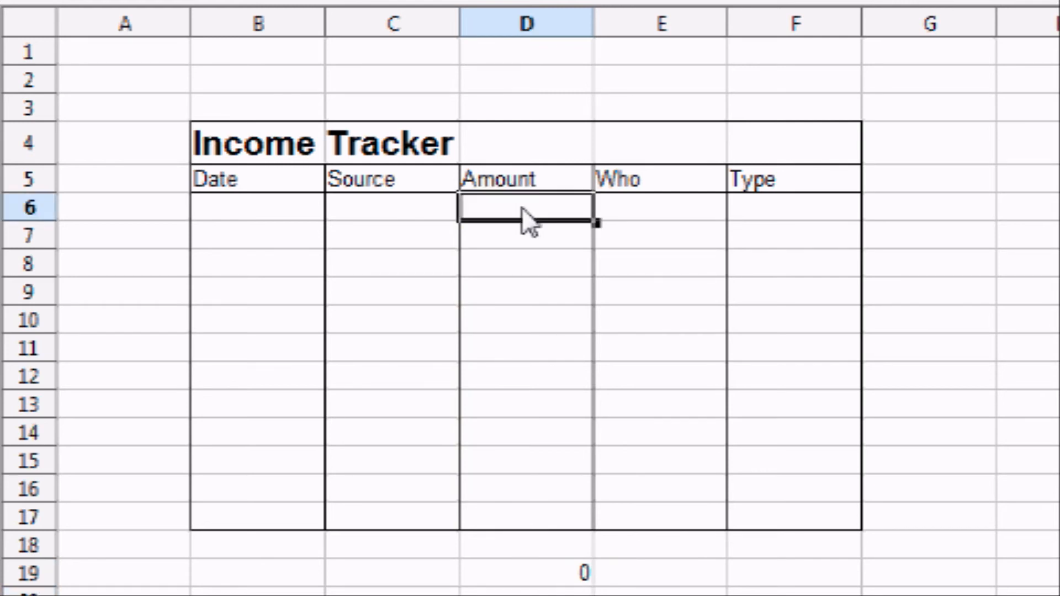